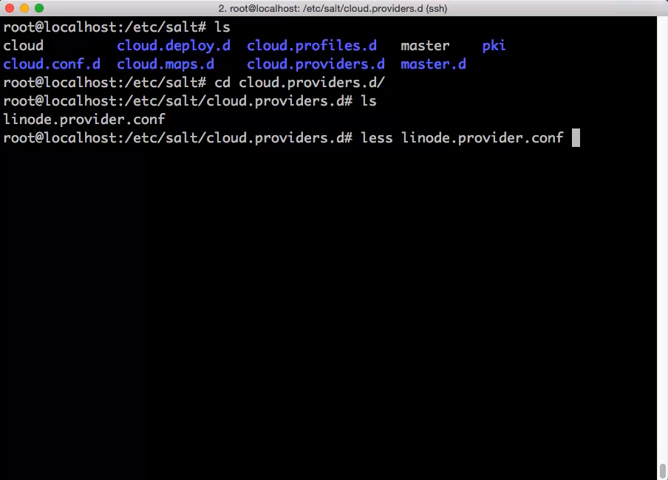
# Step: View linode.provider.conf with less from /etc/salt/cloud.providers.d
pyautogui.press('Return')
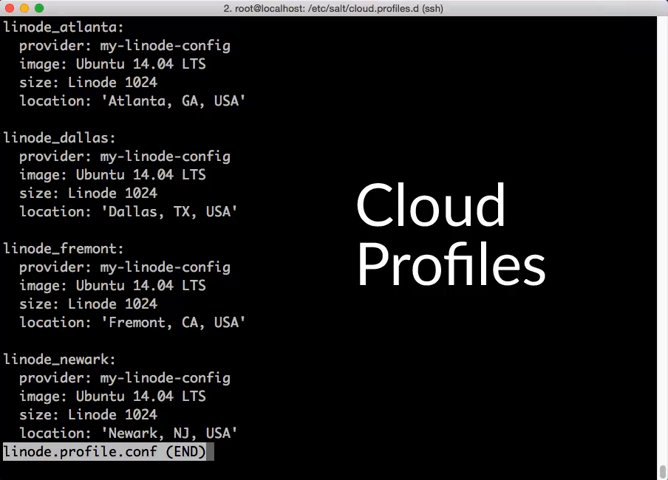
# Step: Page through linode.profile.conf showing Atlanta, Dallas, Fremont and Newark Ubuntu 14.04 profiles
pyautogui.doubleClick(150, 64)
pyautogui.write('salt-cloud -m cloud.ma')
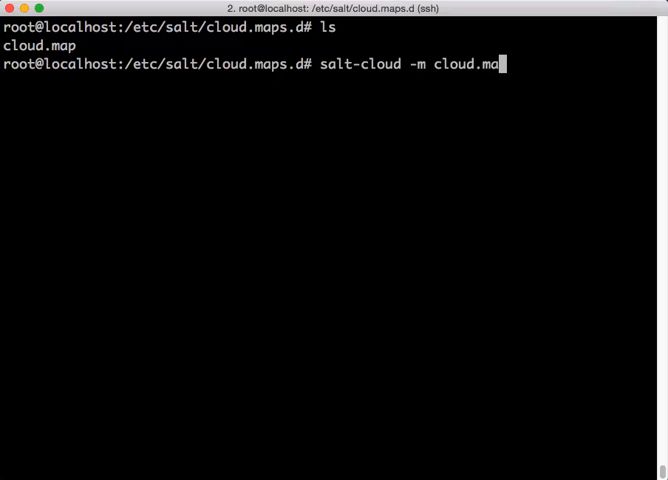
# Step: Run salt-cloud -m cloud.map -P, confirm with y, and wait for cloud2's details
pyautogui.write('p -P')
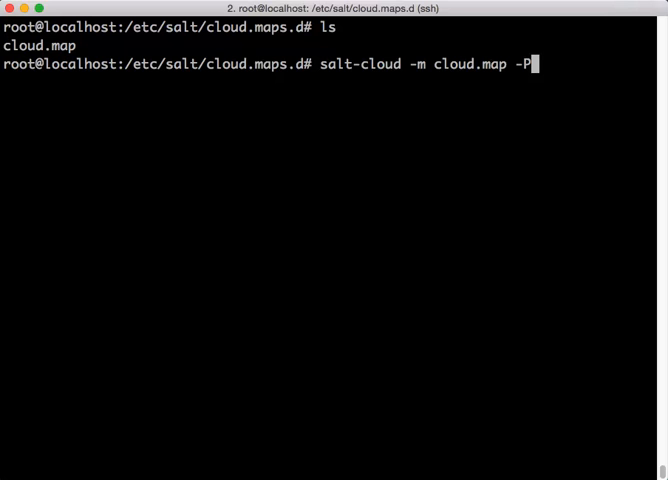
pyautogui.write('y')
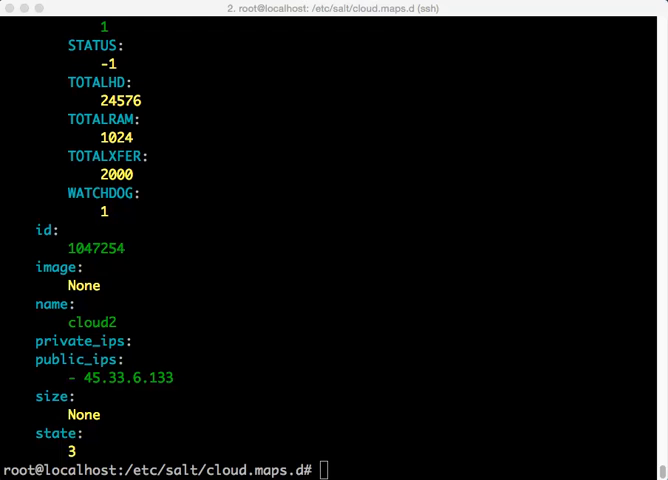
pyautogui.write('salt-key --')
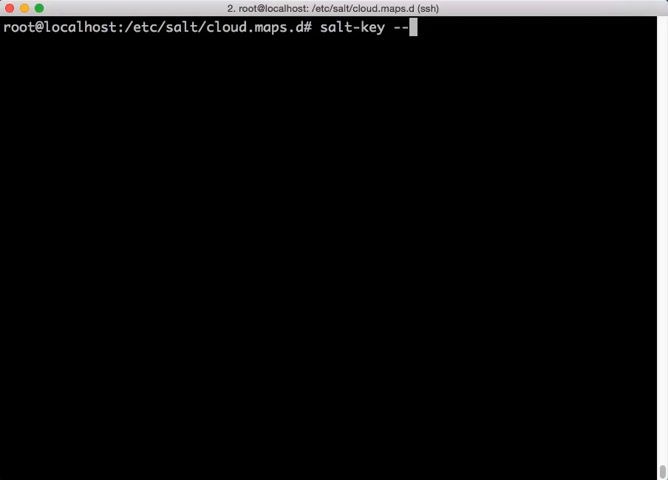
# Step: Run salt-key --list-all so cloud1 and cloud2 appear as accepted keys
pyautogui.write('list-all')
pyautogui.write("salt '*' test.p")
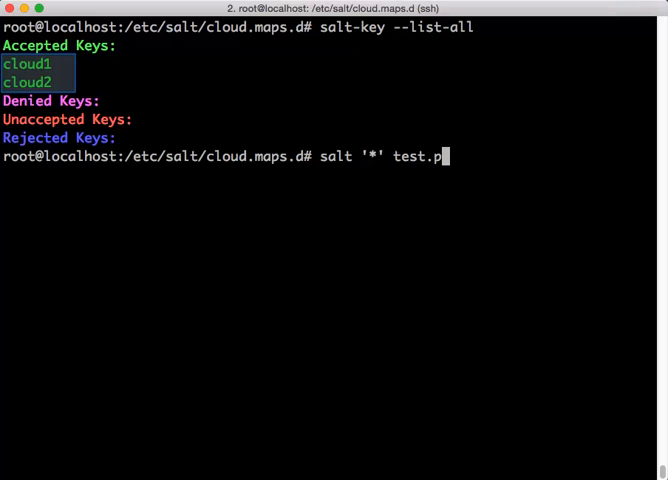
pyautogui.press('Return')
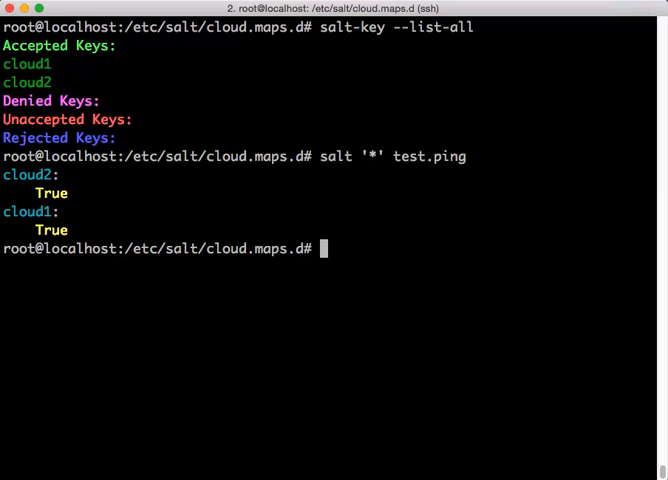
# Step: After both minions return True, enter salt-cloud -d -m cloud.map without running it
pyautogui.write('salt-cloud -d -m cloud.map')
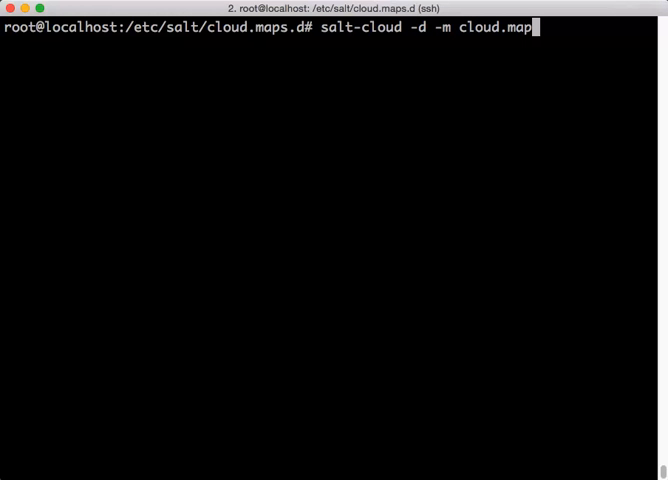
# Step: Highlight the -d delete option in the pending salt-cloud destroy command
pyautogui.doubleClick(420, 28)
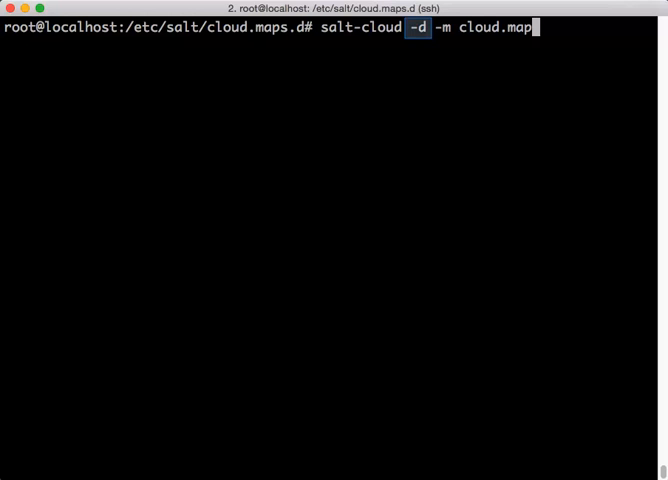